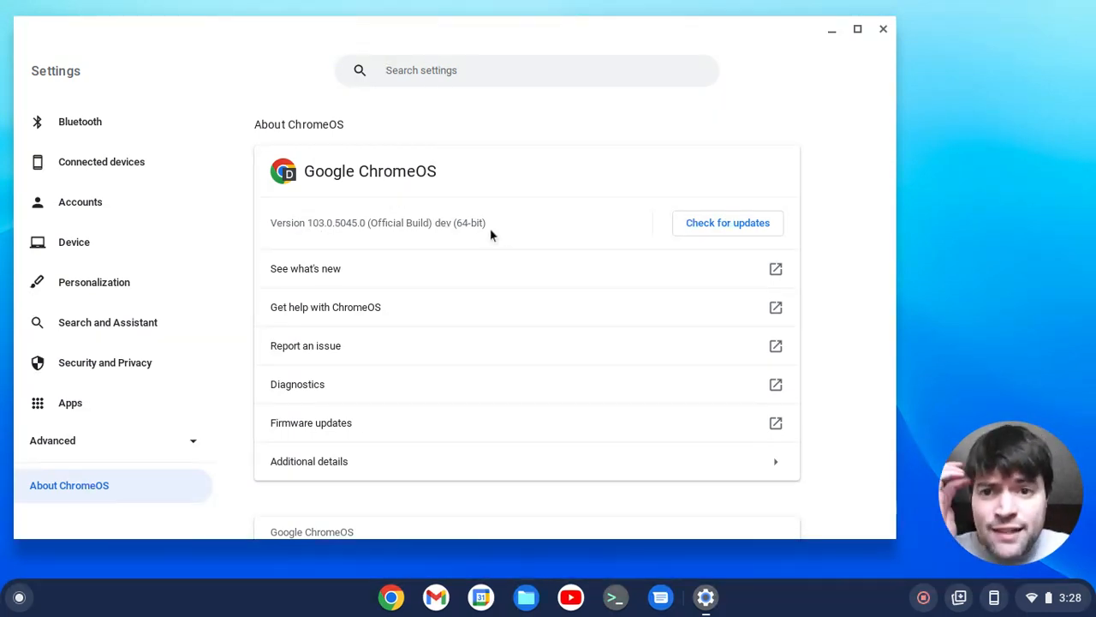
mouse_move(294, 302)
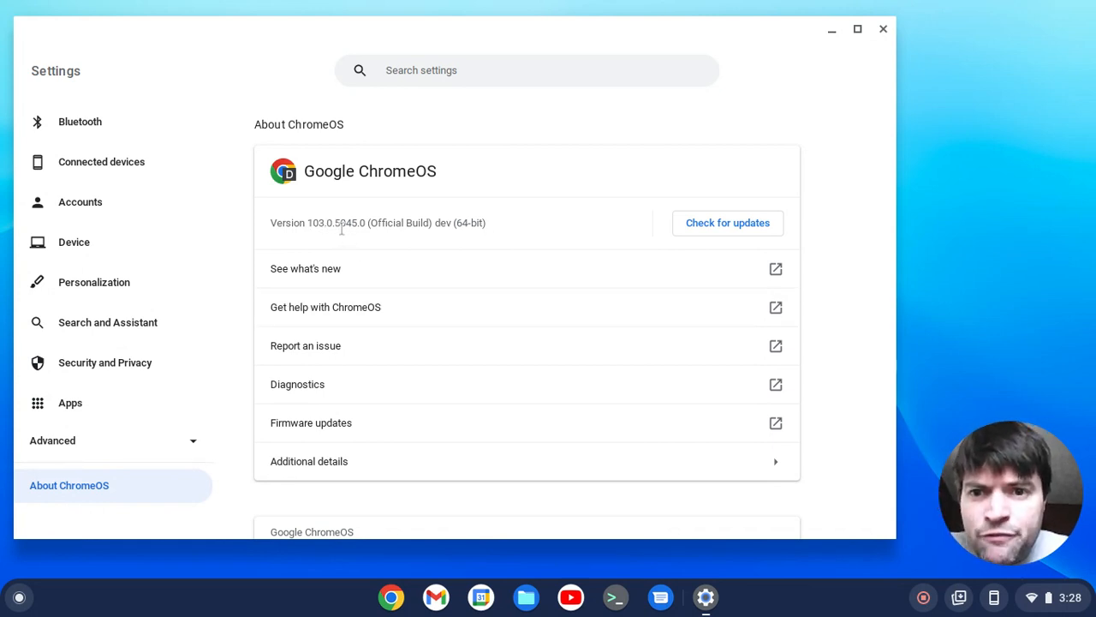
mouse_move(863, 202)
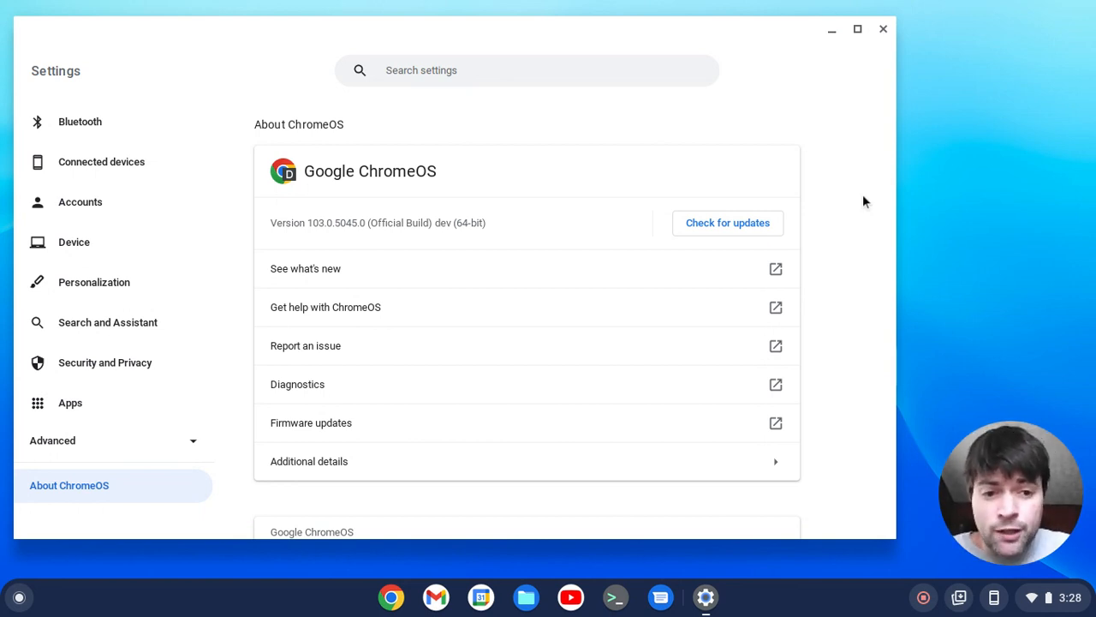
Step: Run Check for updates and confirm the device is up to date on version 103.0.5045.0 dev
click(726, 223)
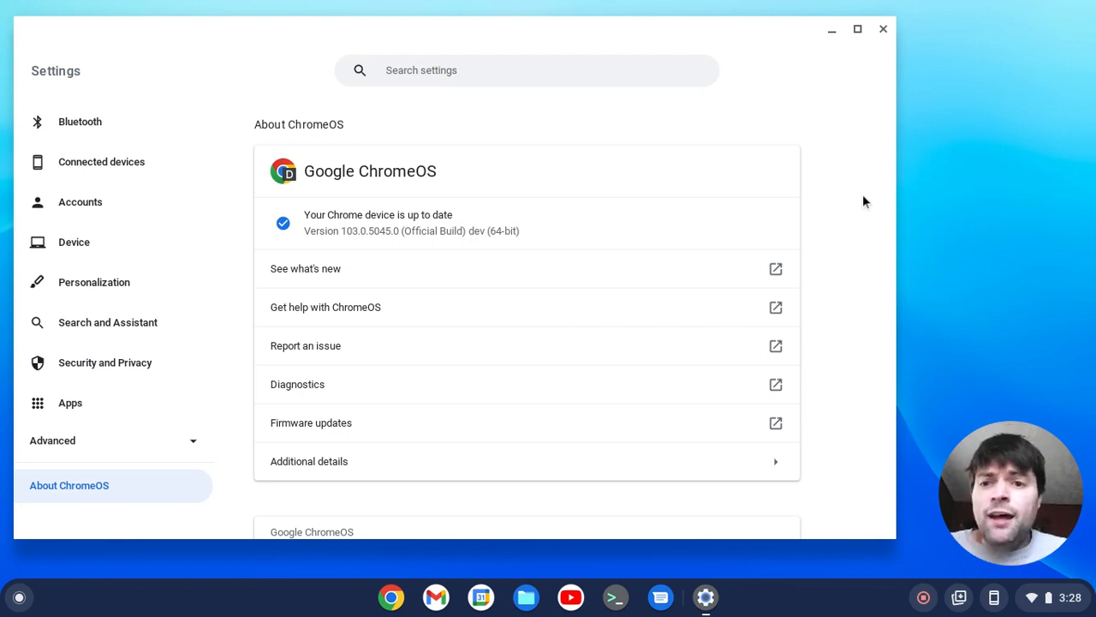
mouse_move(346, 229)
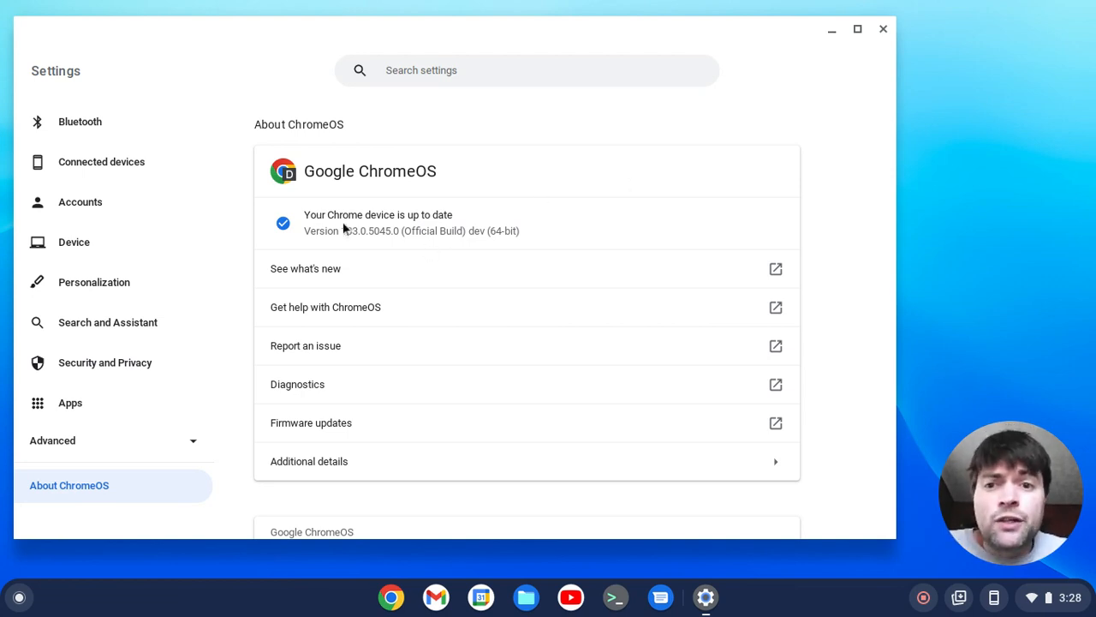
mouse_move(351, 246)
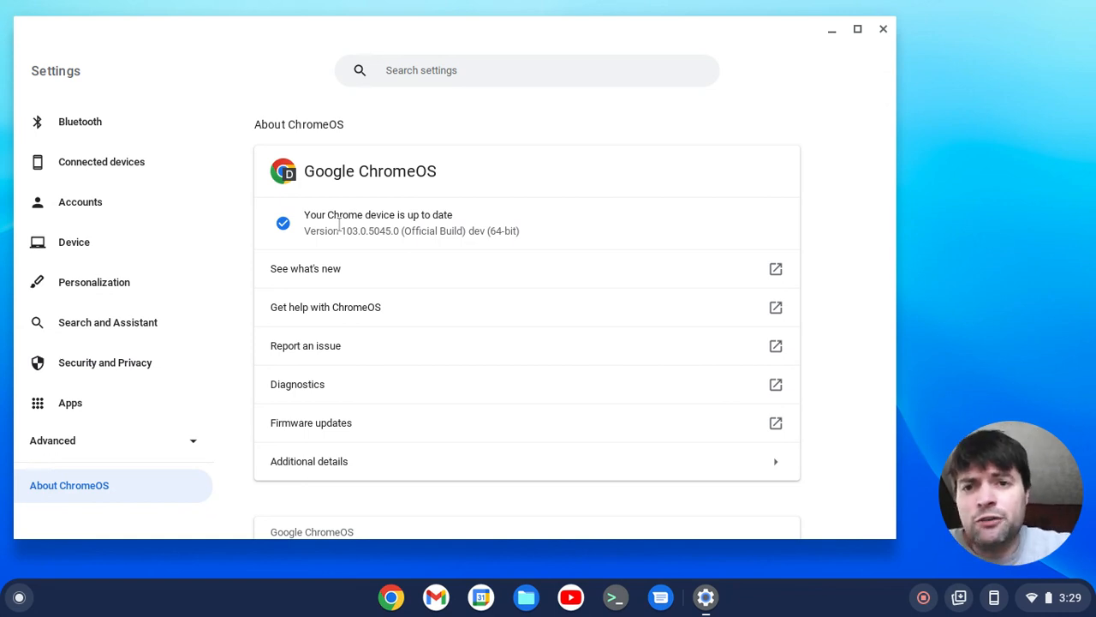
mouse_move(414, 202)
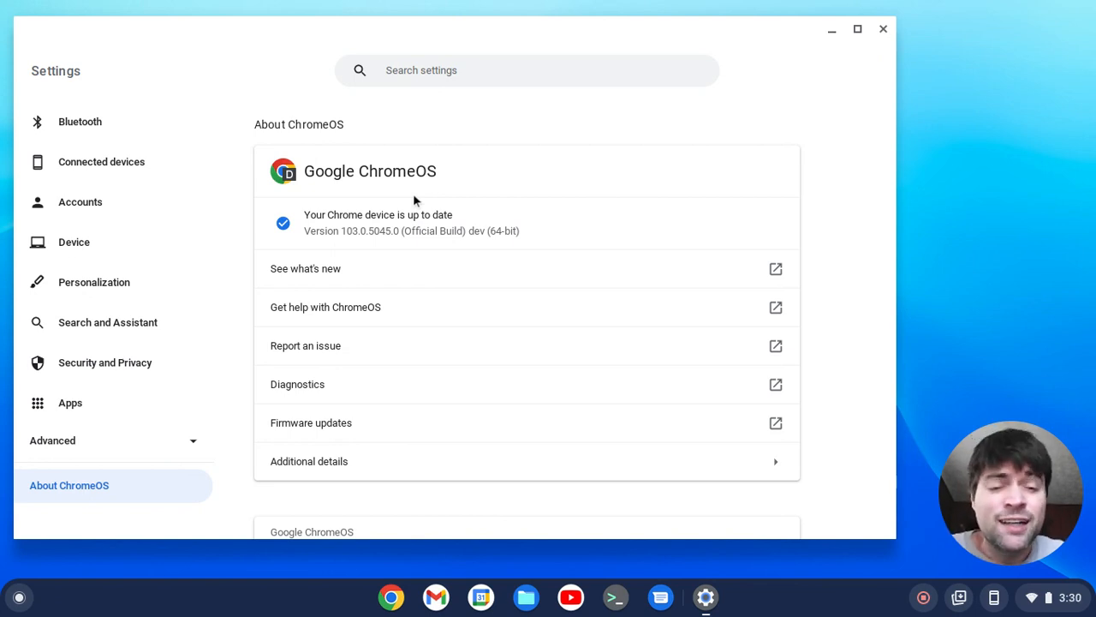
mouse_move(334, 5)
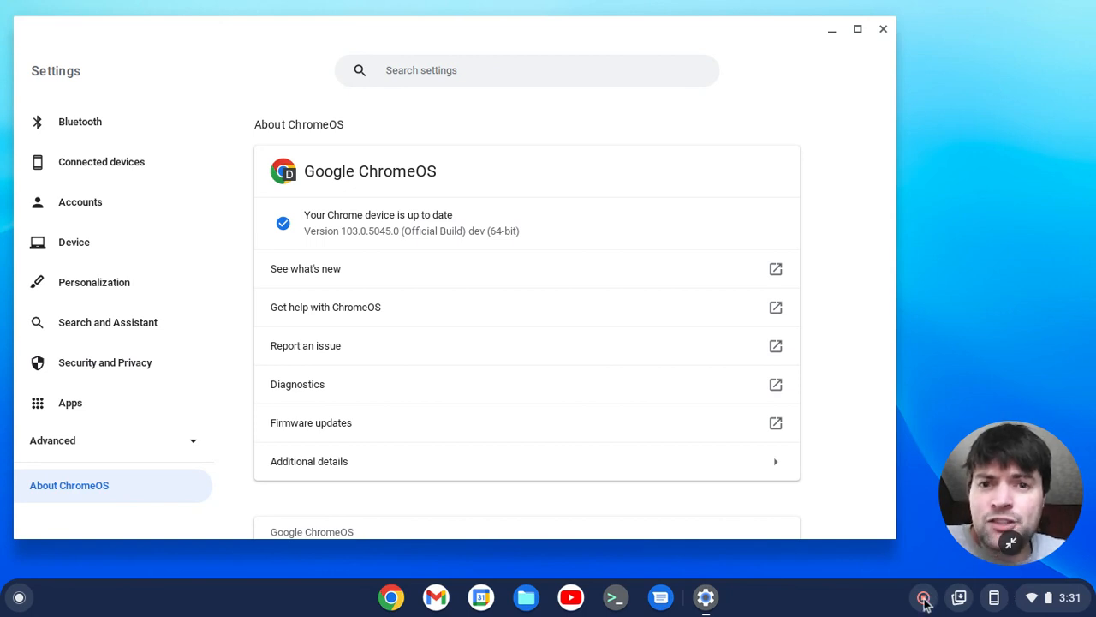
mouse_move(923, 596)
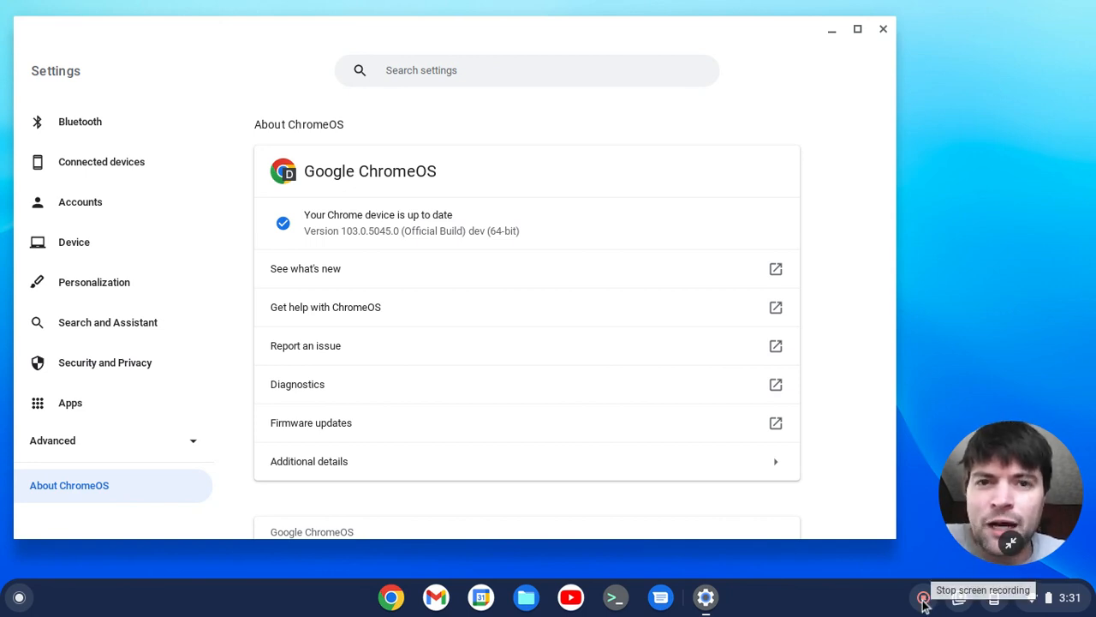